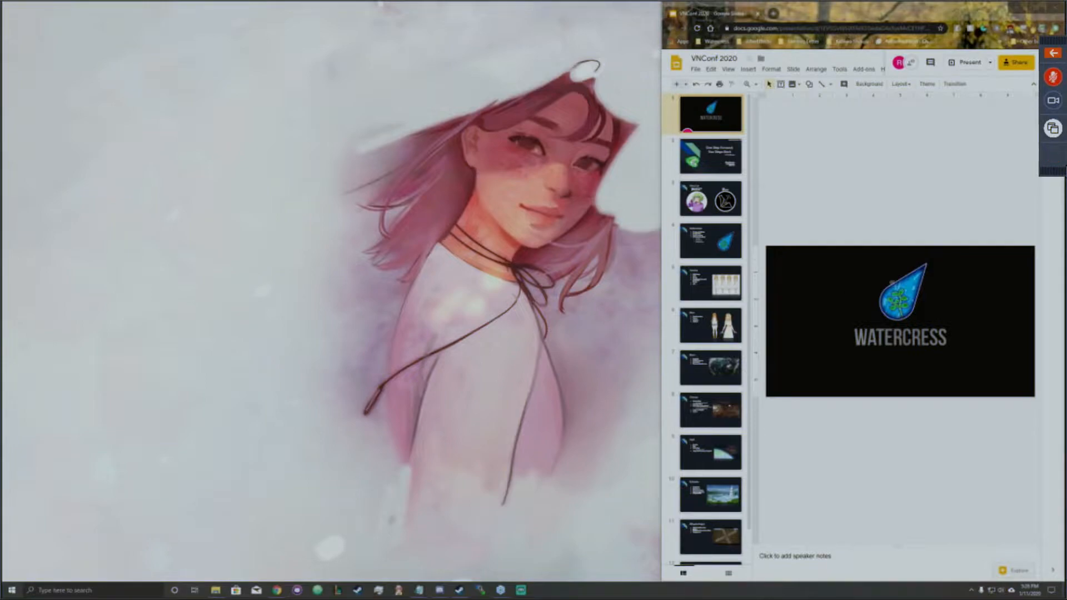
mouse_move(954, 206)
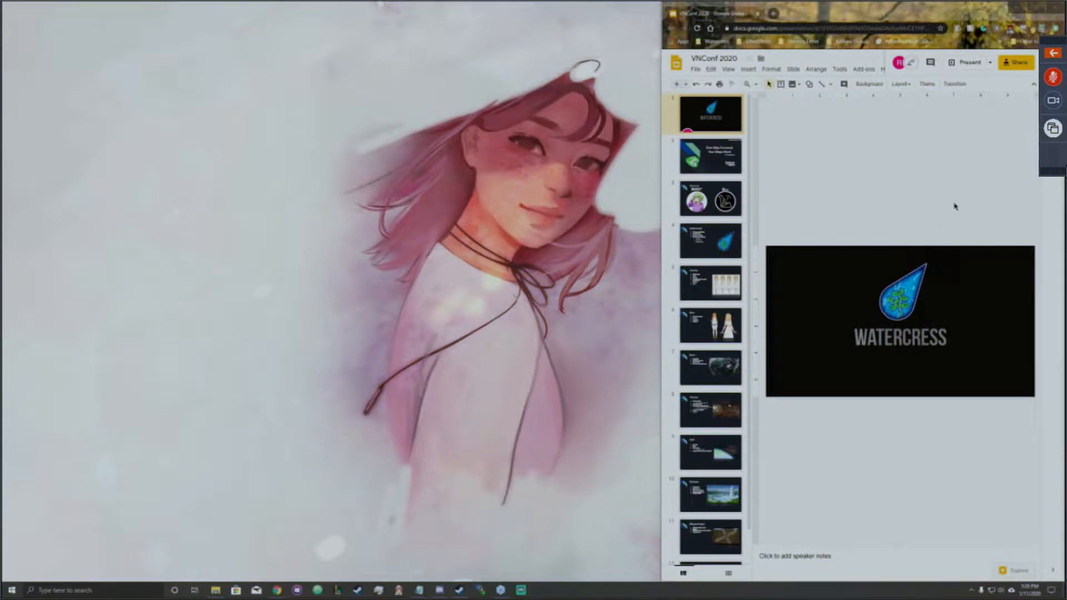
mouse_move(810, 171)
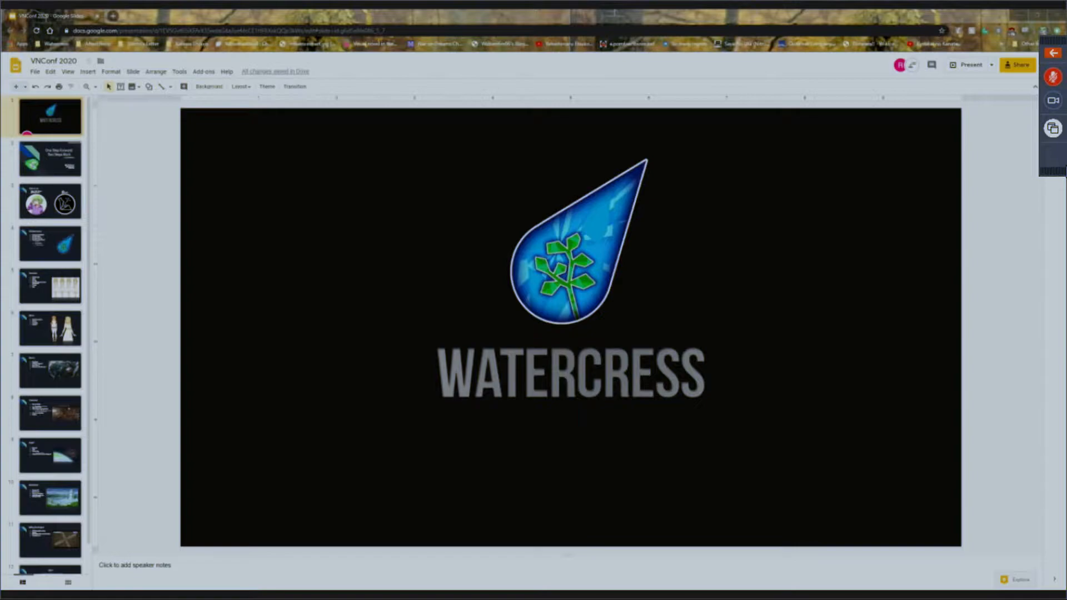
mouse_move(971, 64)
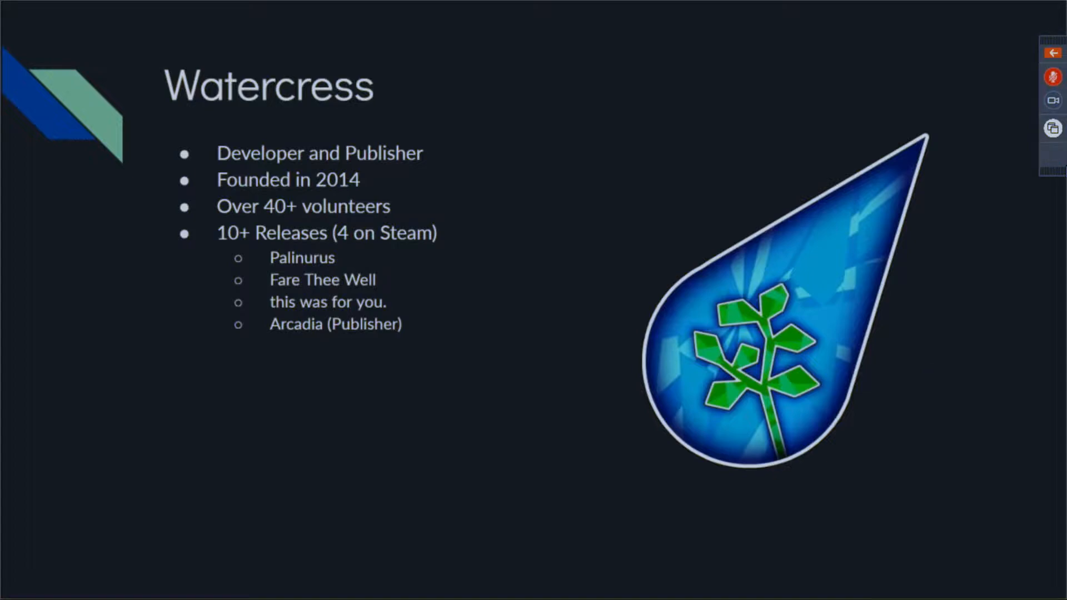
mouse_move(905, 247)
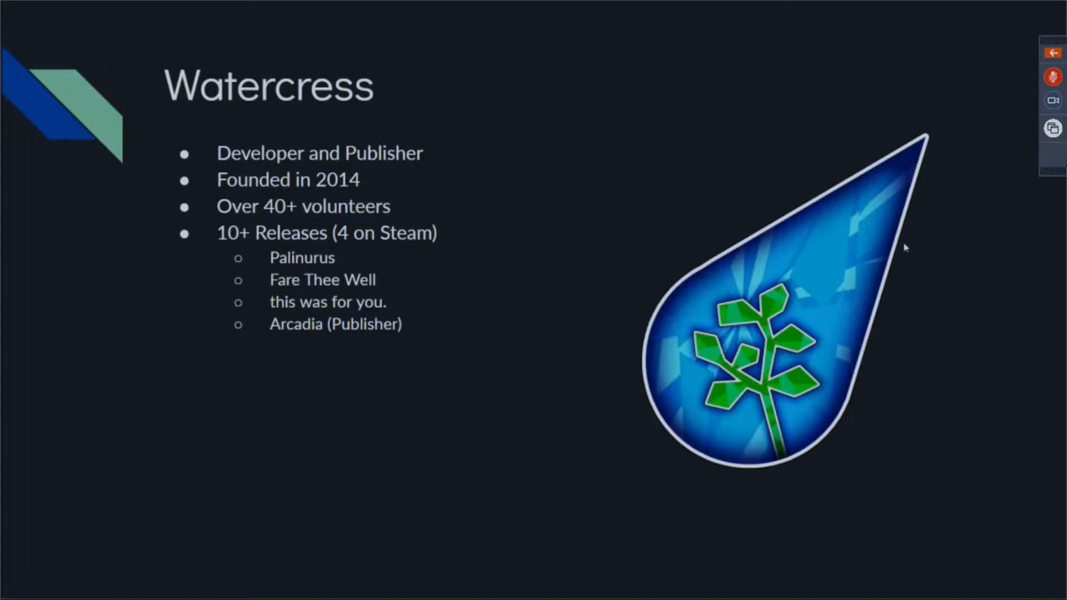
mouse_move(939, 139)
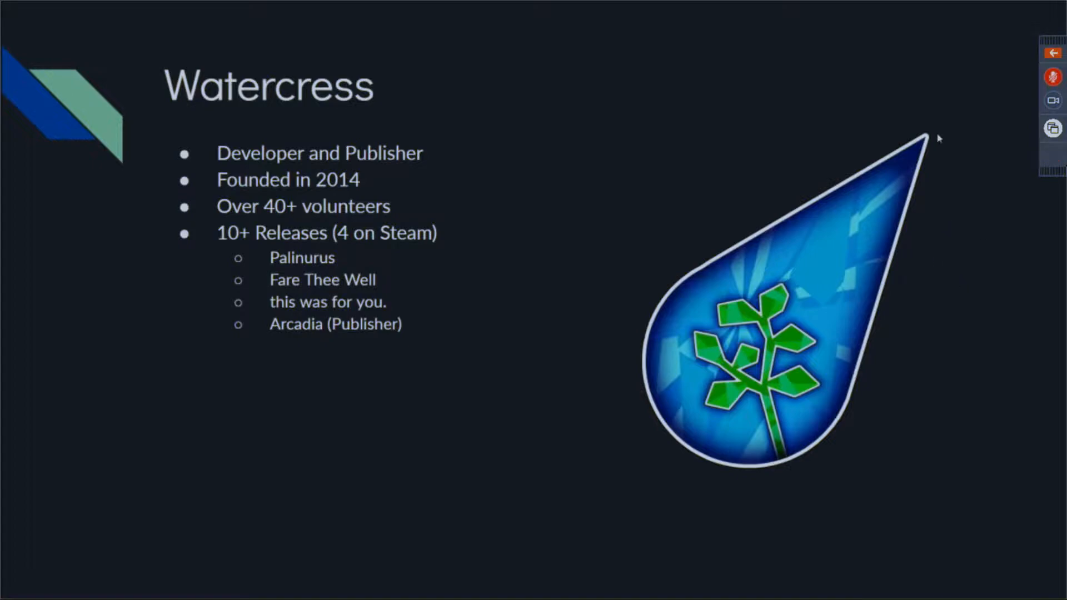
mouse_move(869, 194)
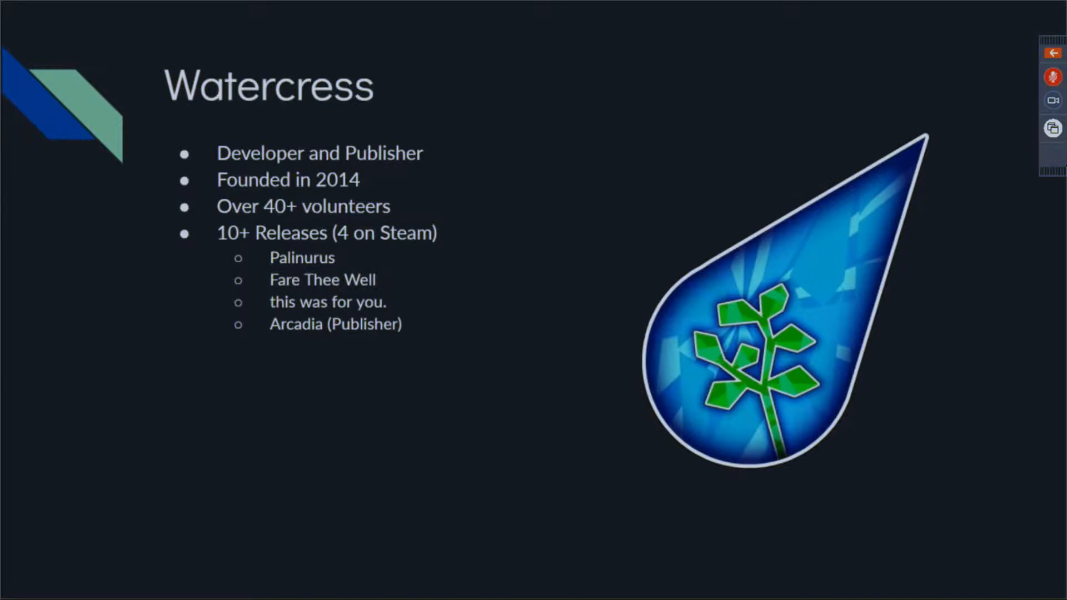
mouse_move(887, 305)
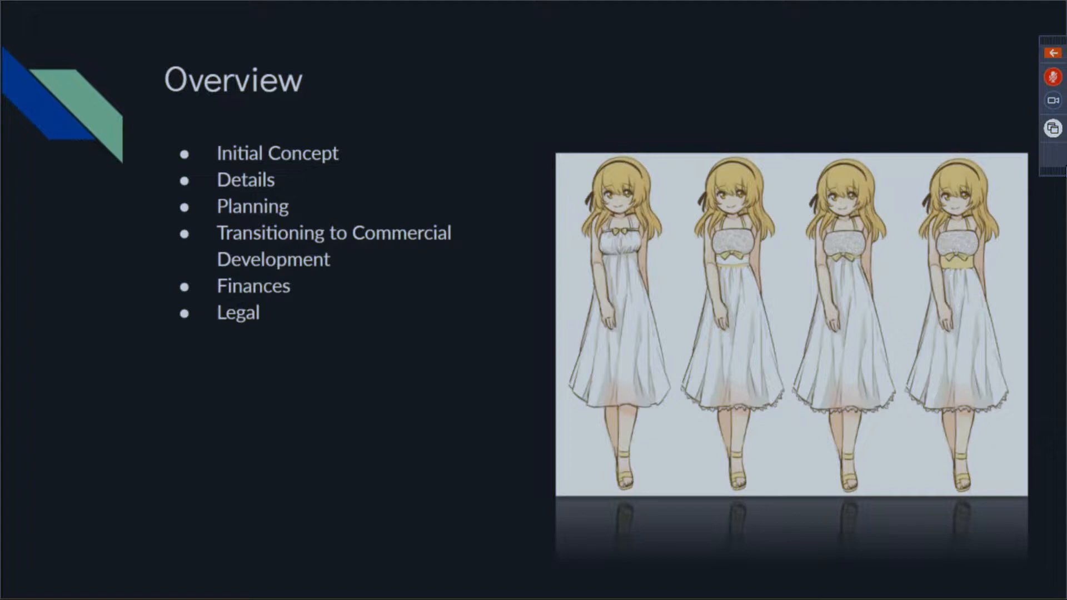
mouse_move(991, 276)
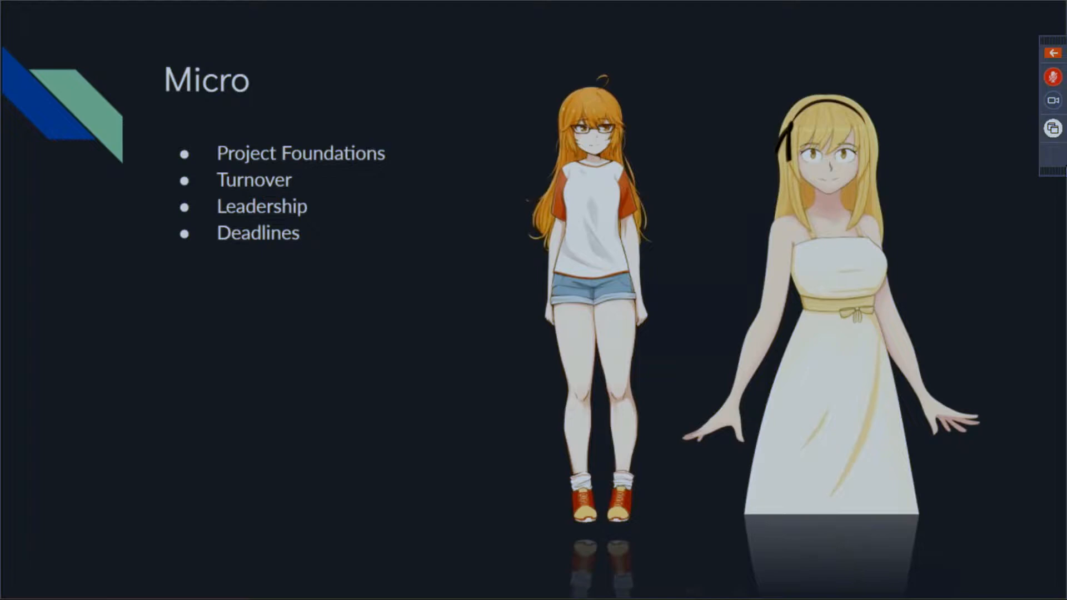
mouse_move(945, 229)
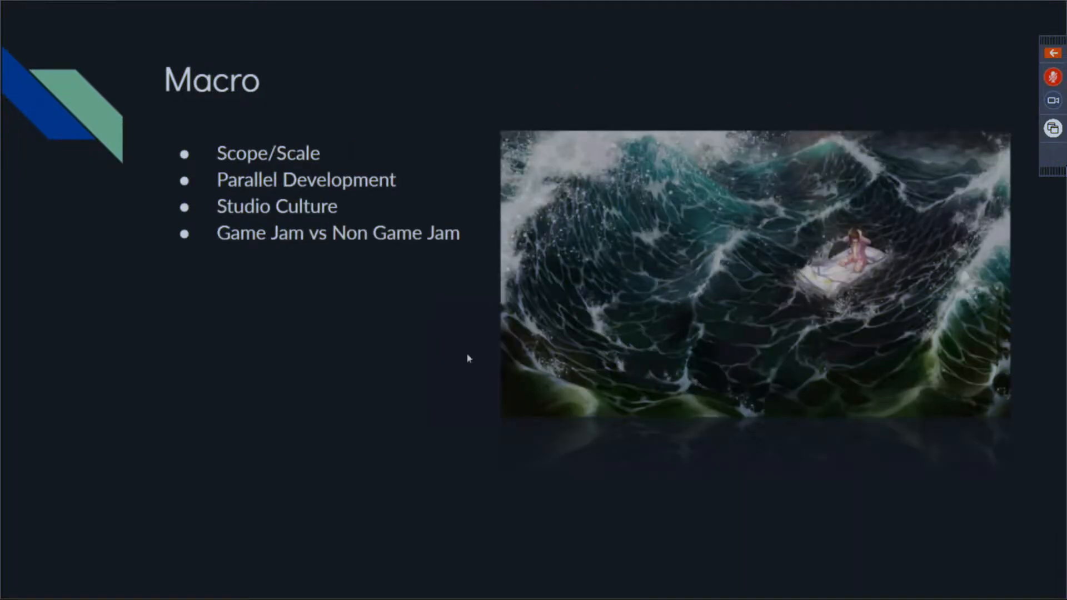
mouse_move(466, 365)
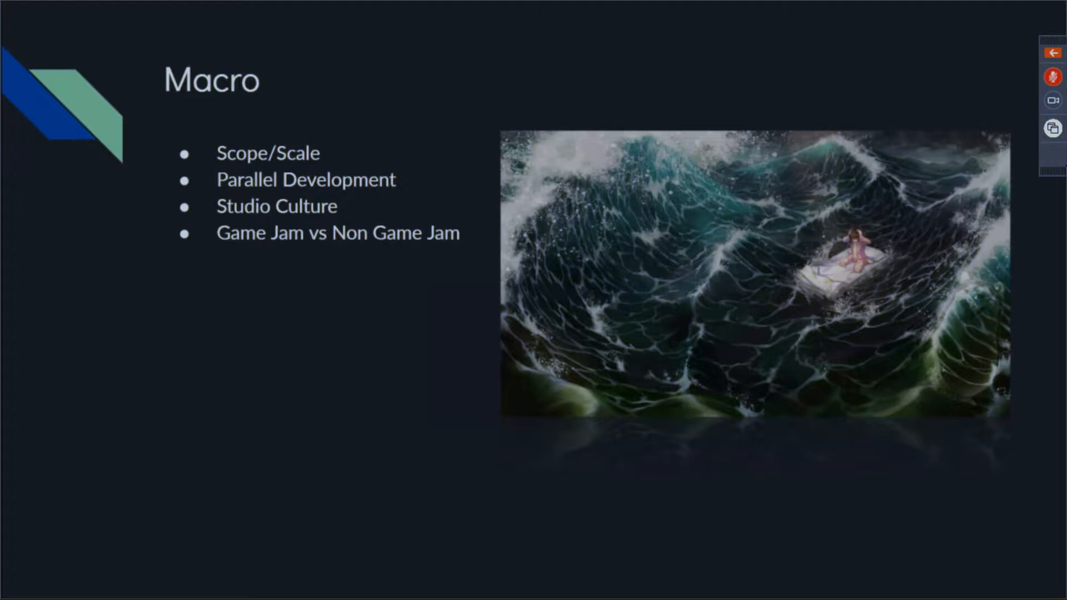
mouse_move(876, 225)
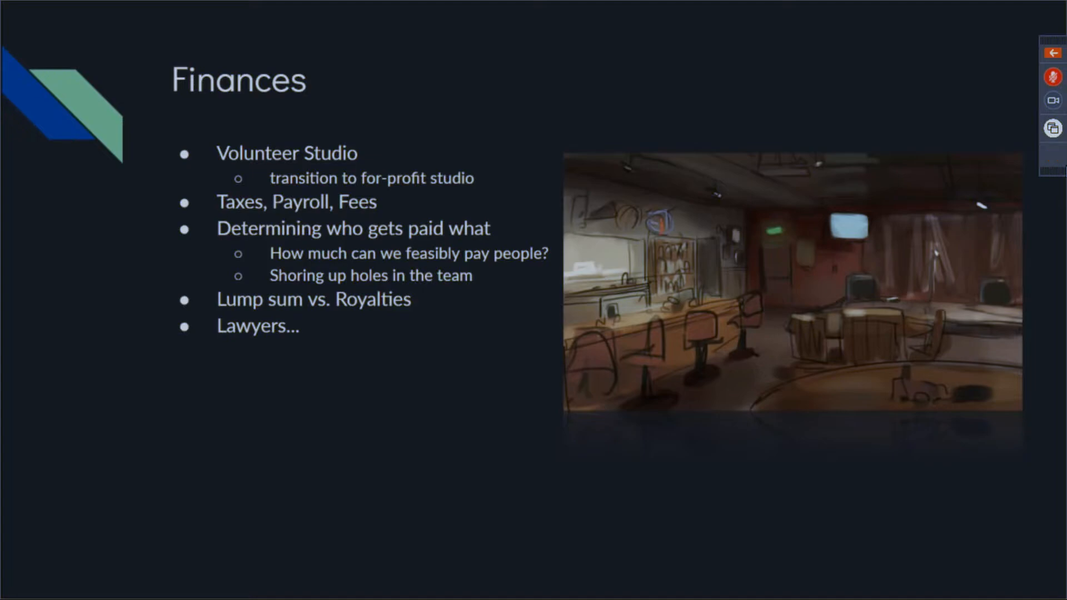
mouse_move(924, 79)
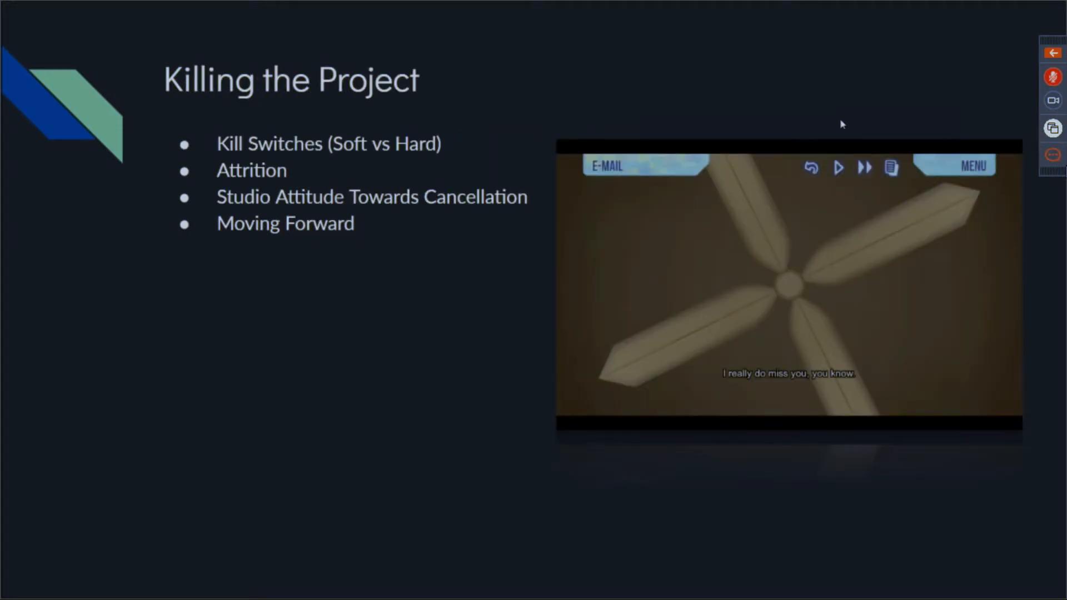
mouse_move(966, 136)
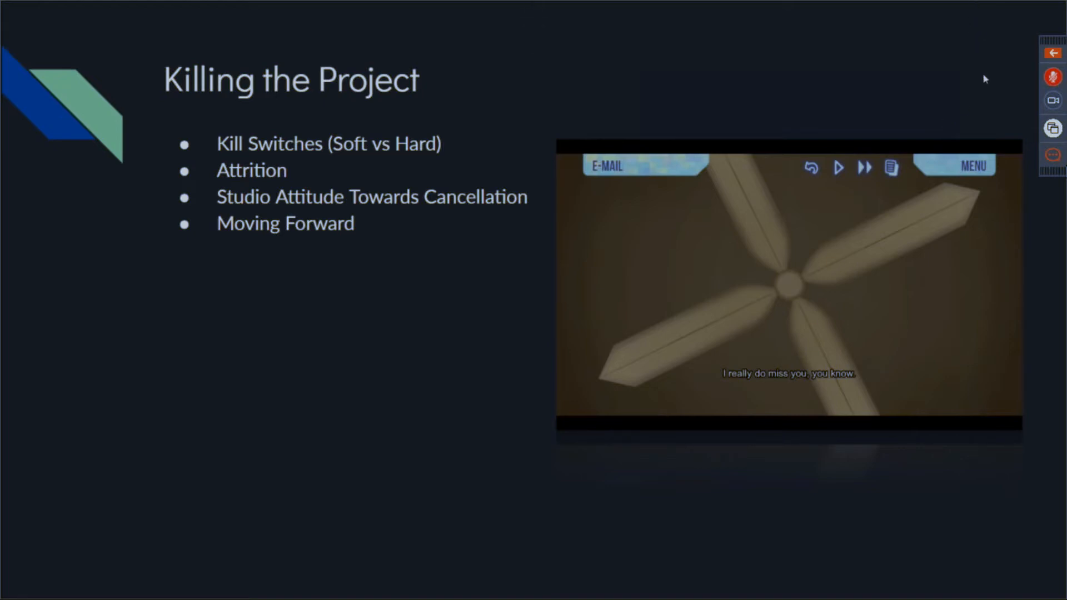
mouse_move(1055, 213)
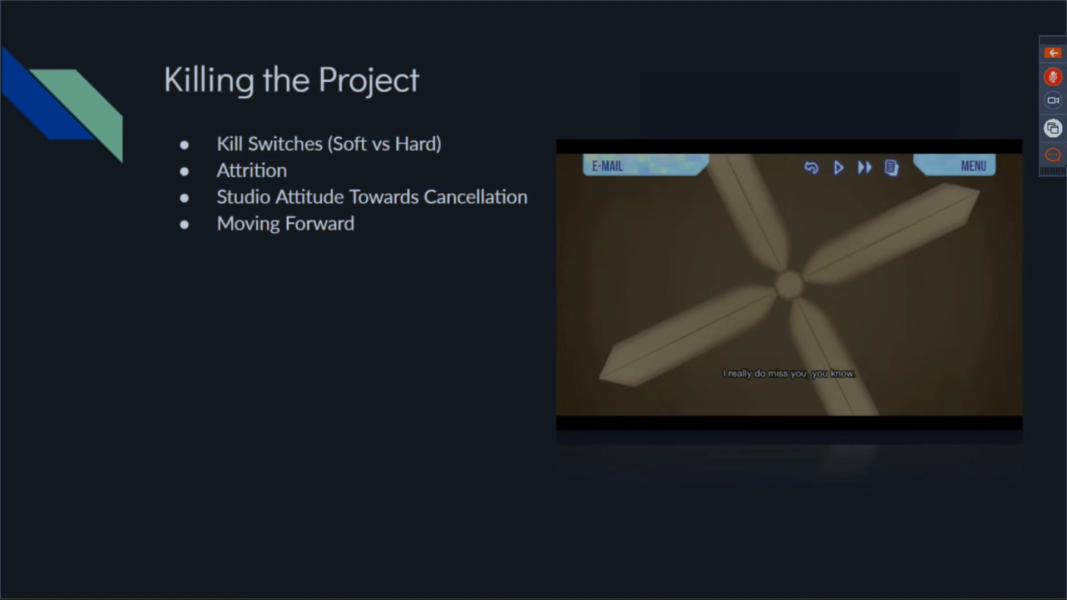
mouse_move(898, 238)
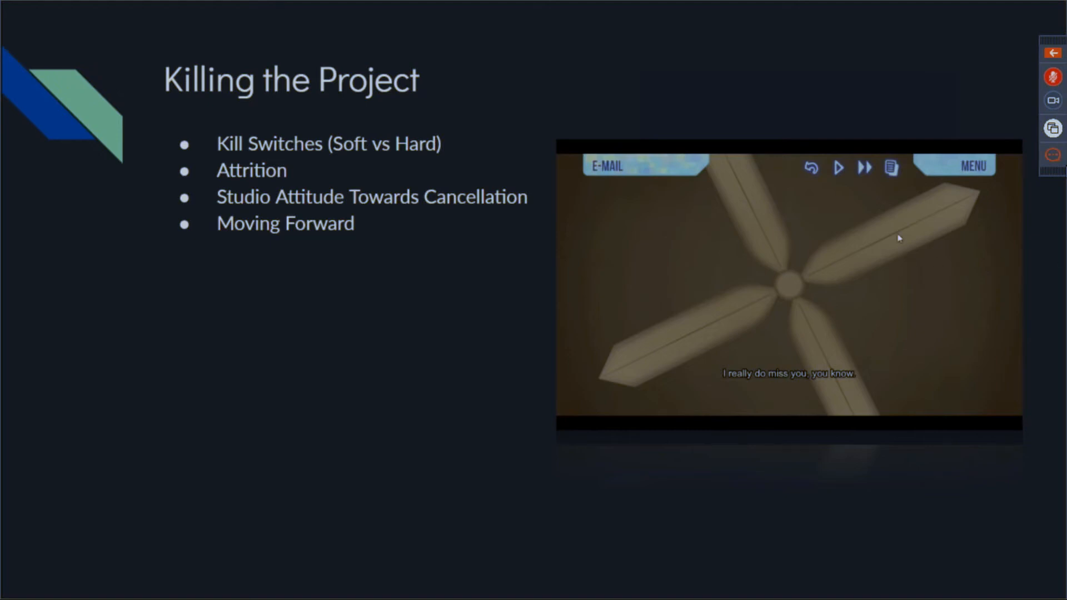
mouse_move(910, 121)
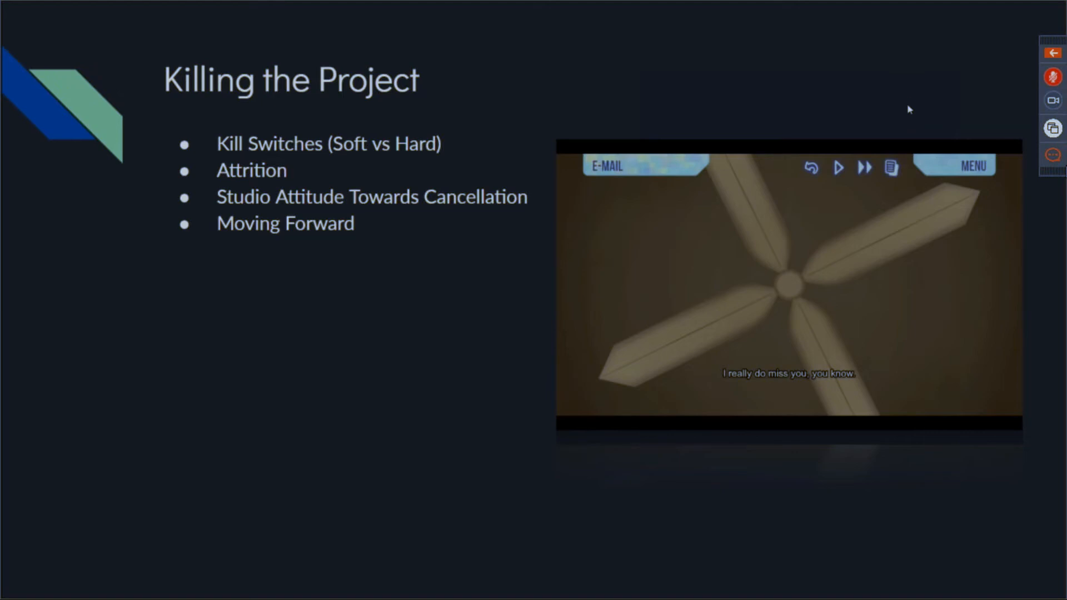
mouse_move(909, 94)
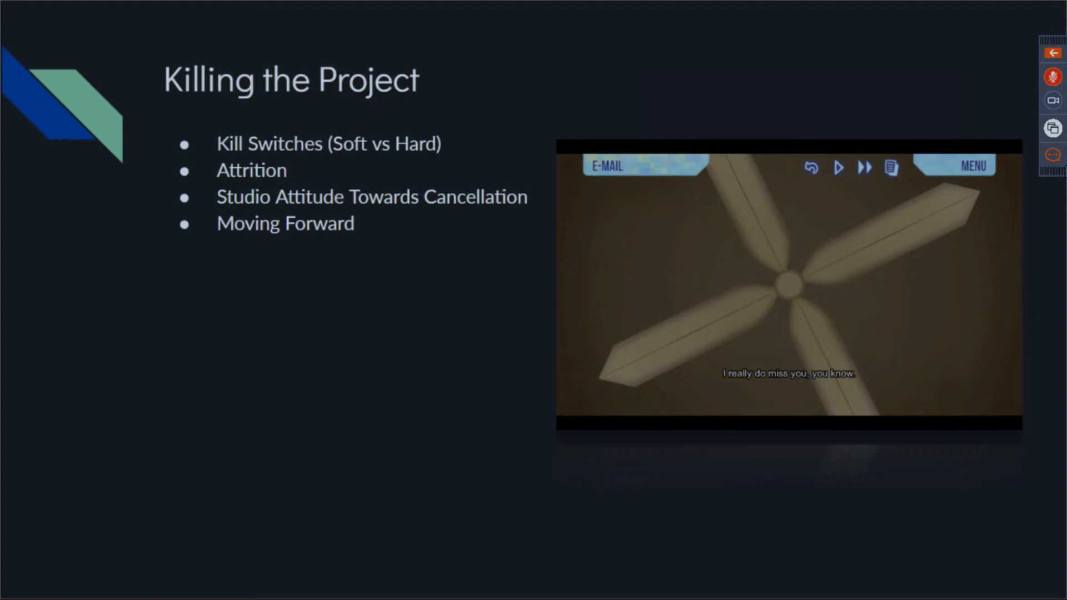
mouse_move(1028, 331)
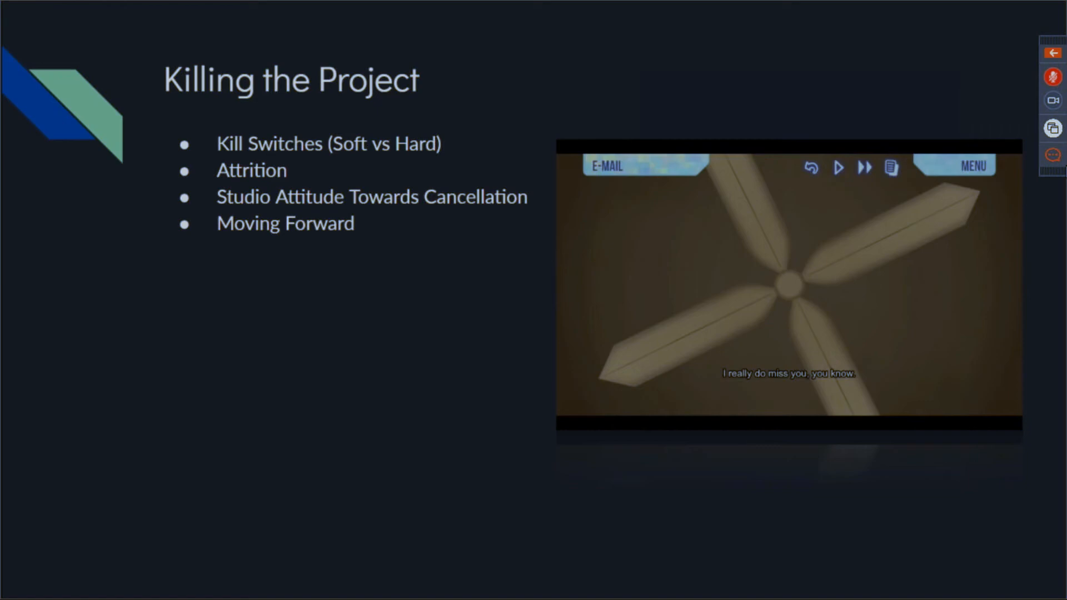
mouse_move(970, 321)
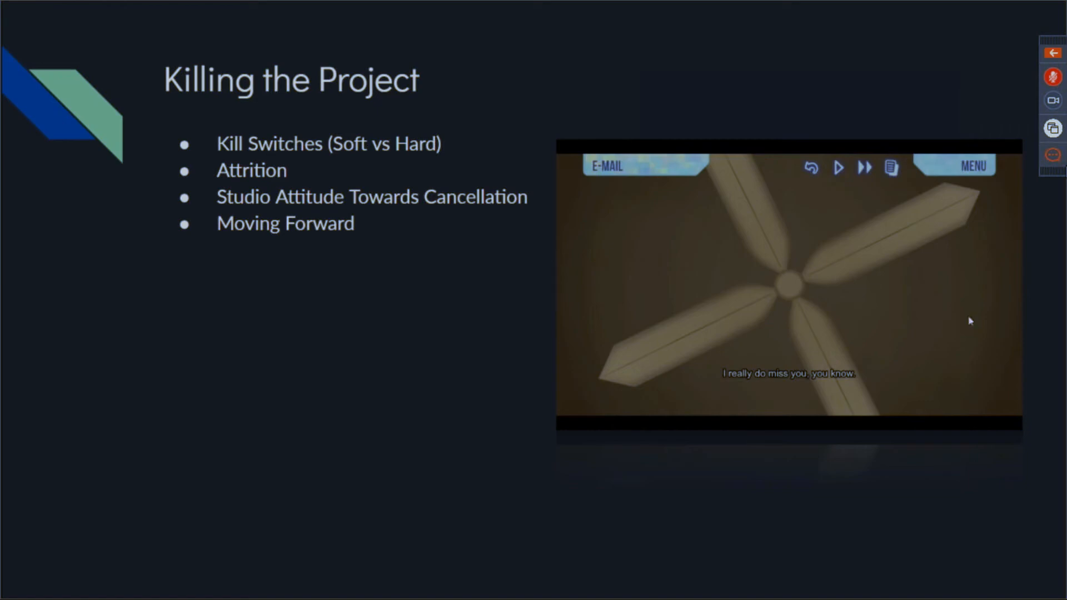
mouse_move(986, 313)
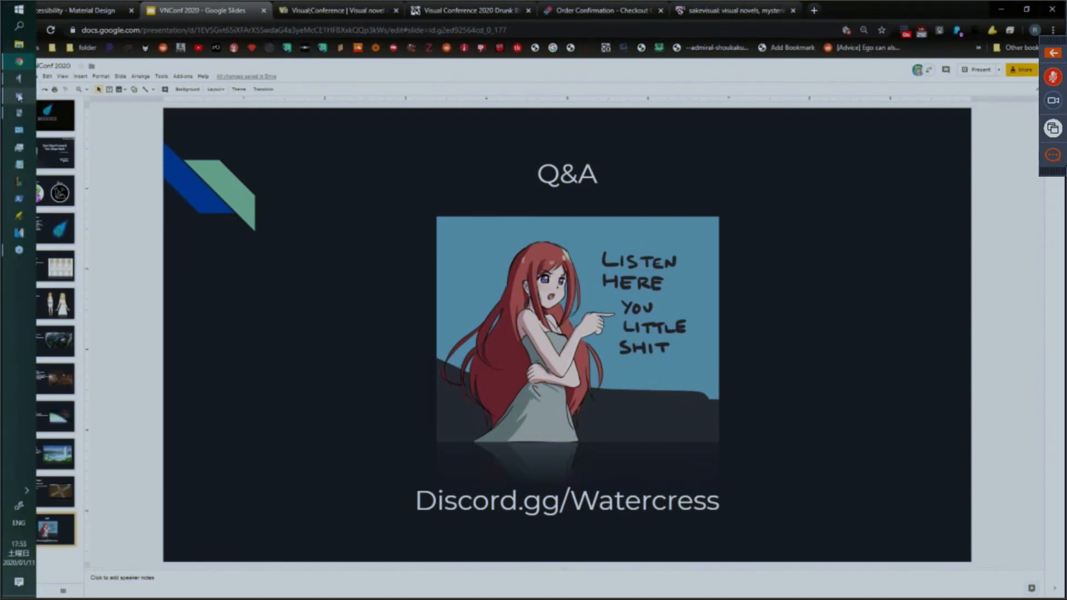
mouse_move(19, 99)
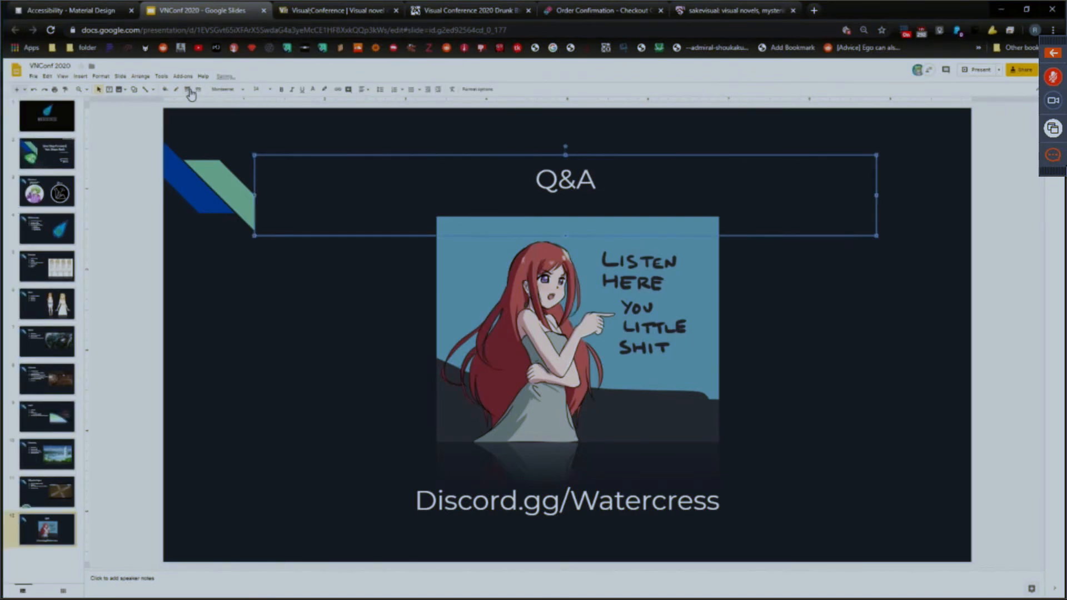
Step: Browse the Arrange and Slide menus, then launch the VNConf 2020 slideshow full screen
left_click(140, 76)
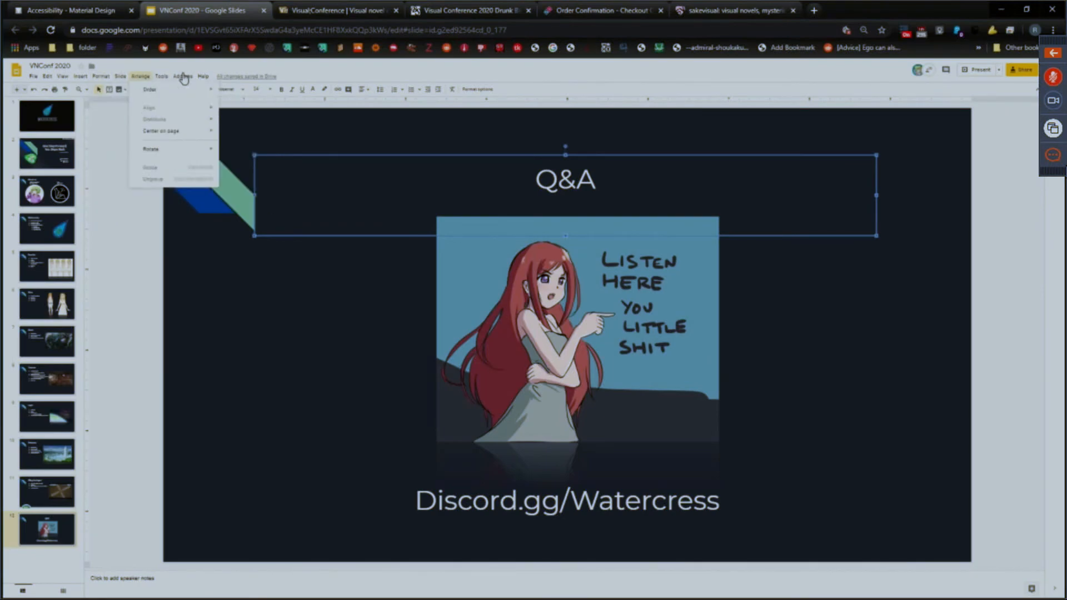
left_click(120, 77)
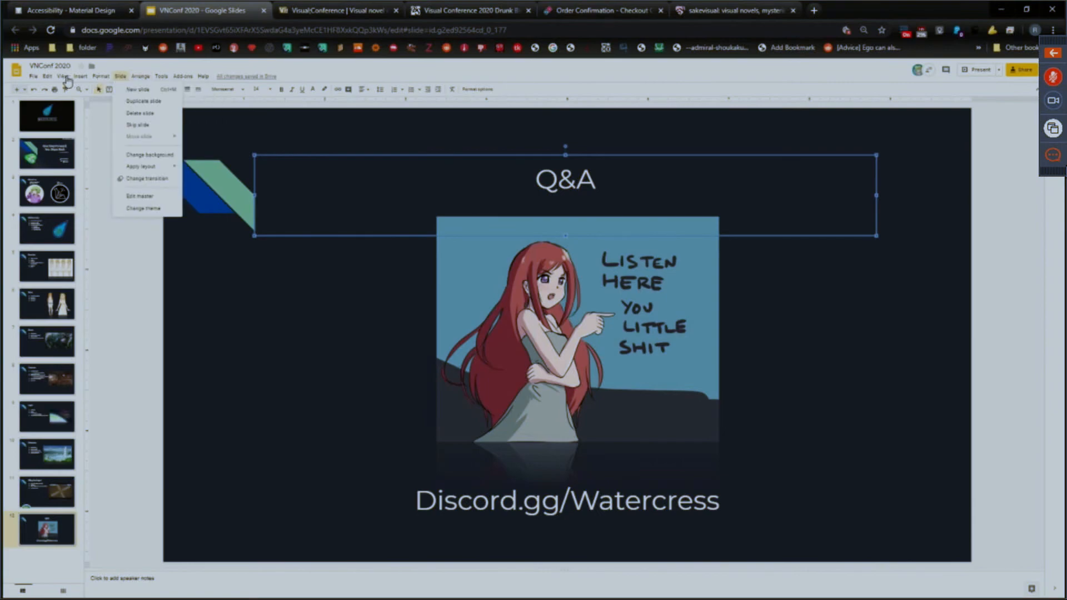
left_click(979, 69)
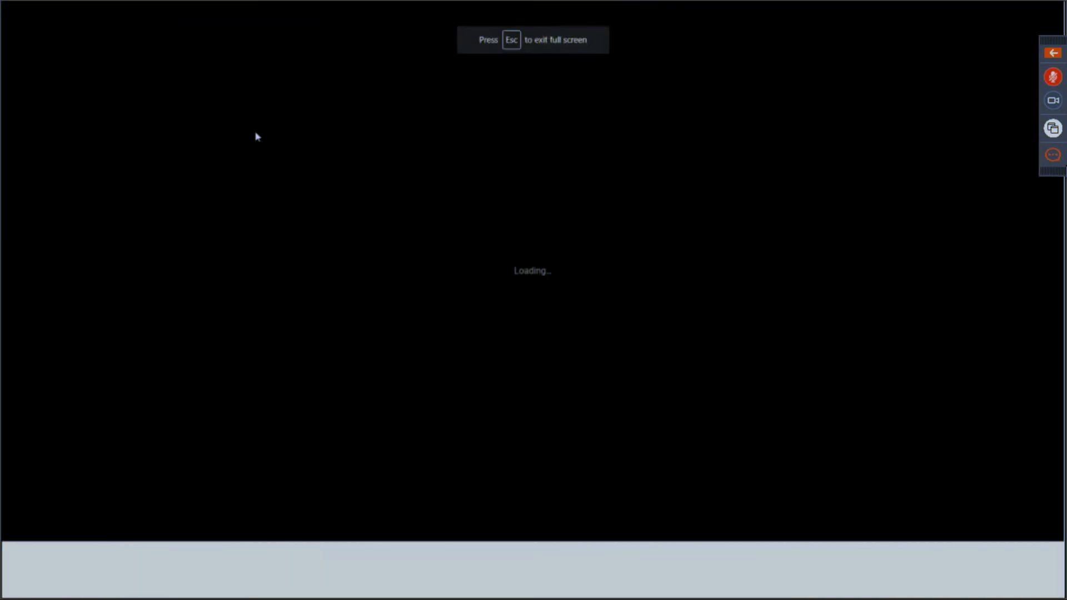